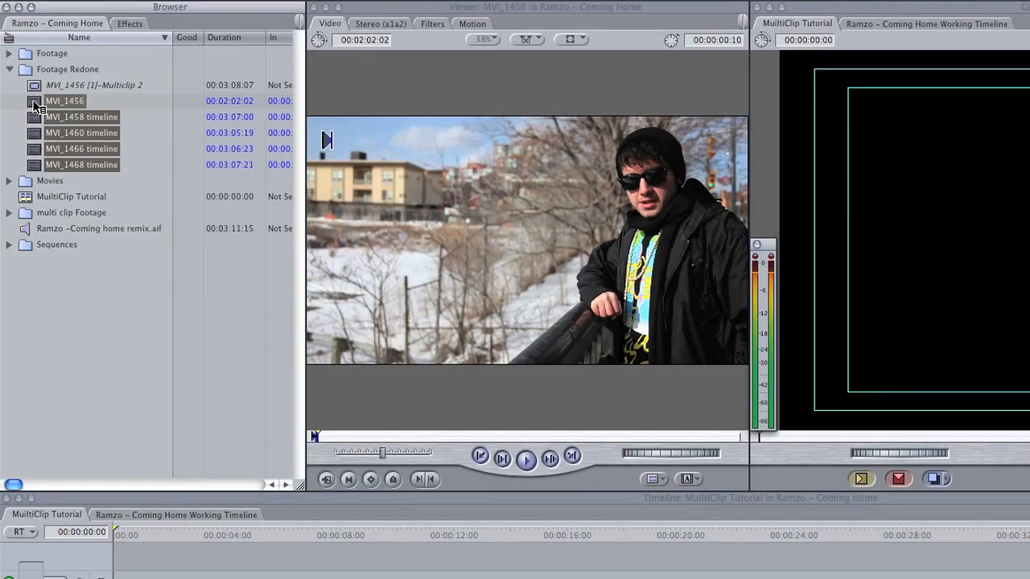
Choose Make Multiclip for the five selected camera clips (MVI_1456, 1458, 1460, 1466, 1468)
{"action": "right_click", "coordinate": [64, 101]}
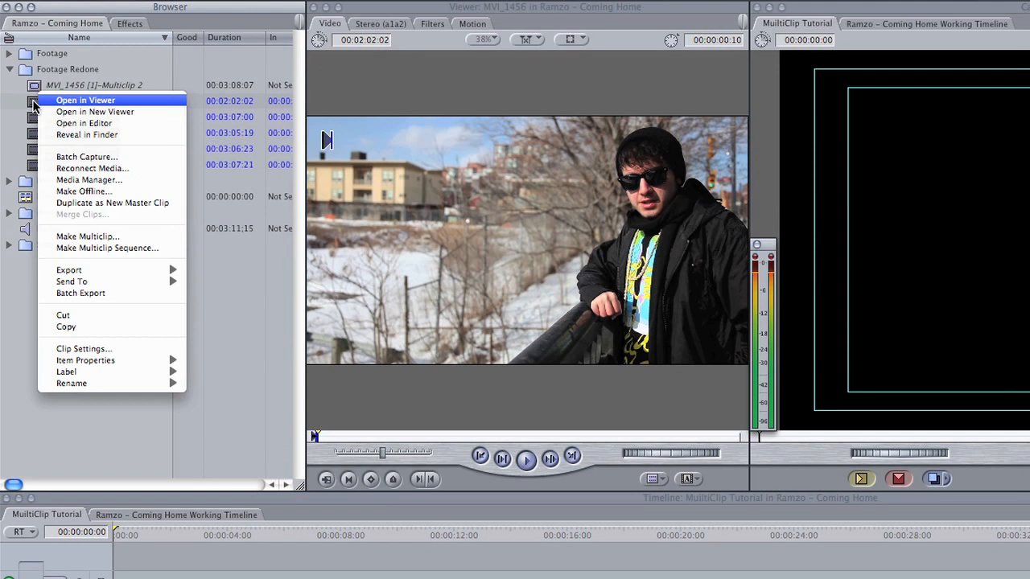
{"action": "mouse_move", "coordinate": [87, 237]}
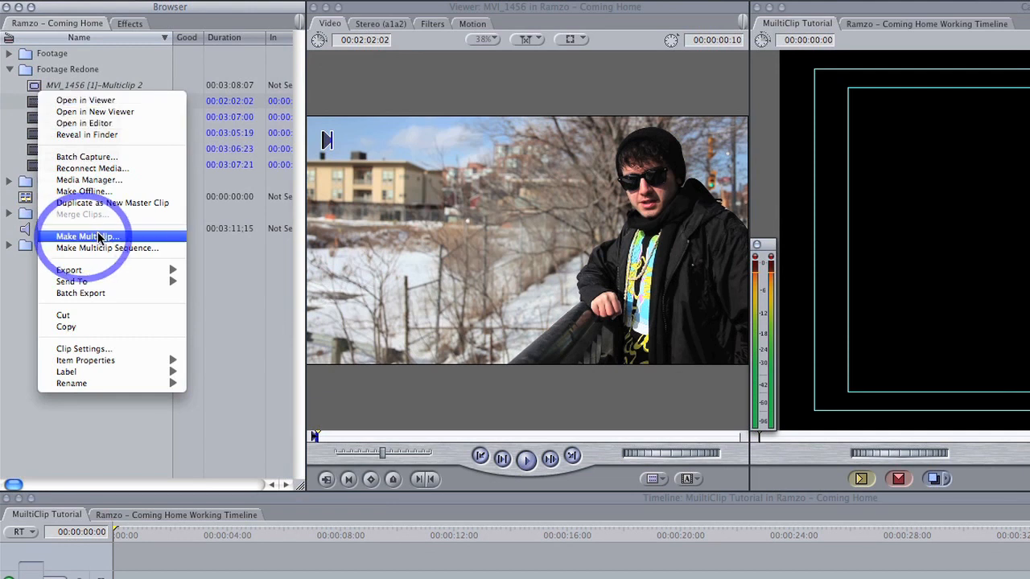
{"action": "left_click", "coordinate": [85, 236]}
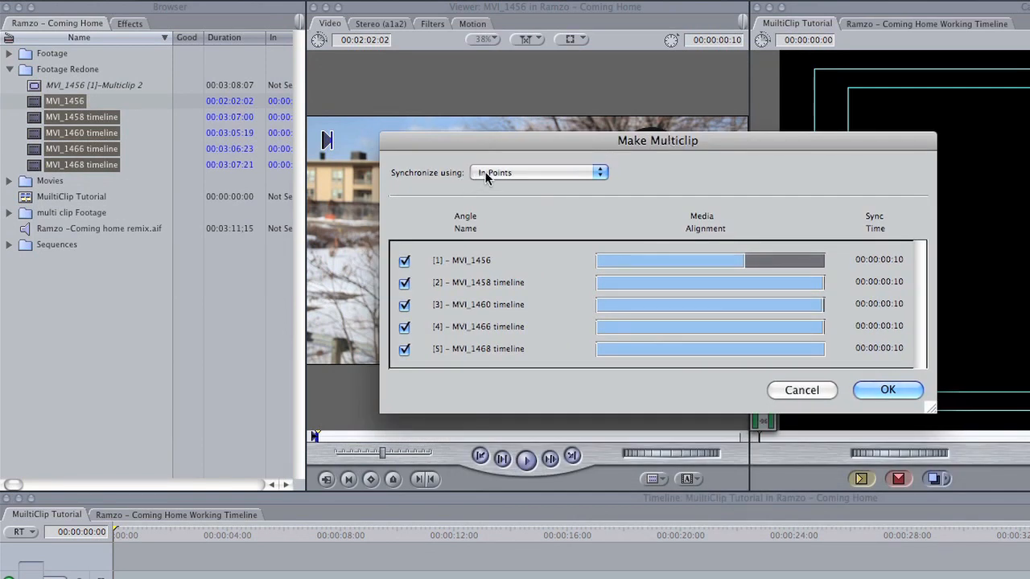
Keep synchronisation by In Points and confirm creating the multiclip
{"action": "left_click", "coordinate": [538, 172]}
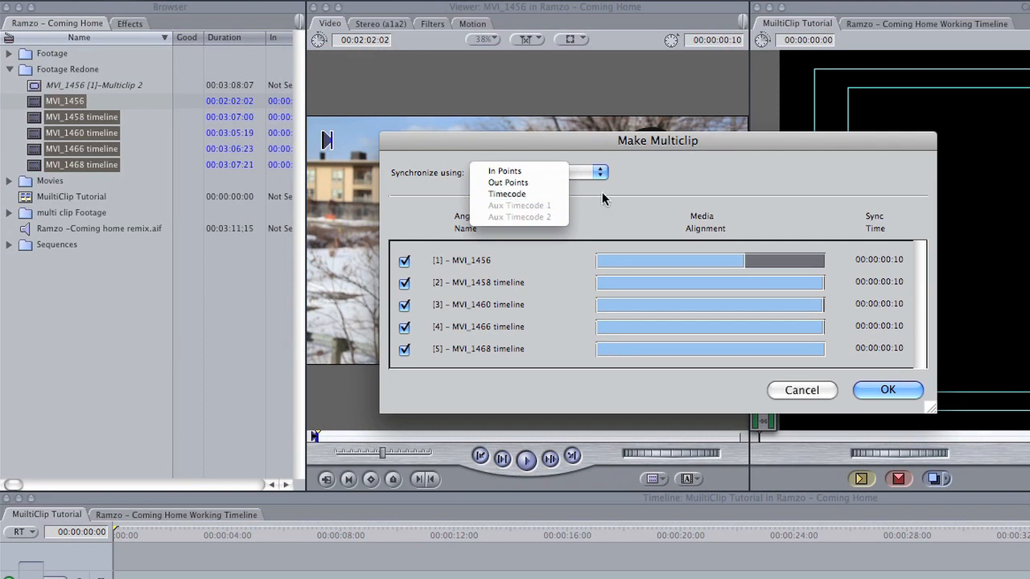
{"action": "mouse_move", "coordinate": [508, 183]}
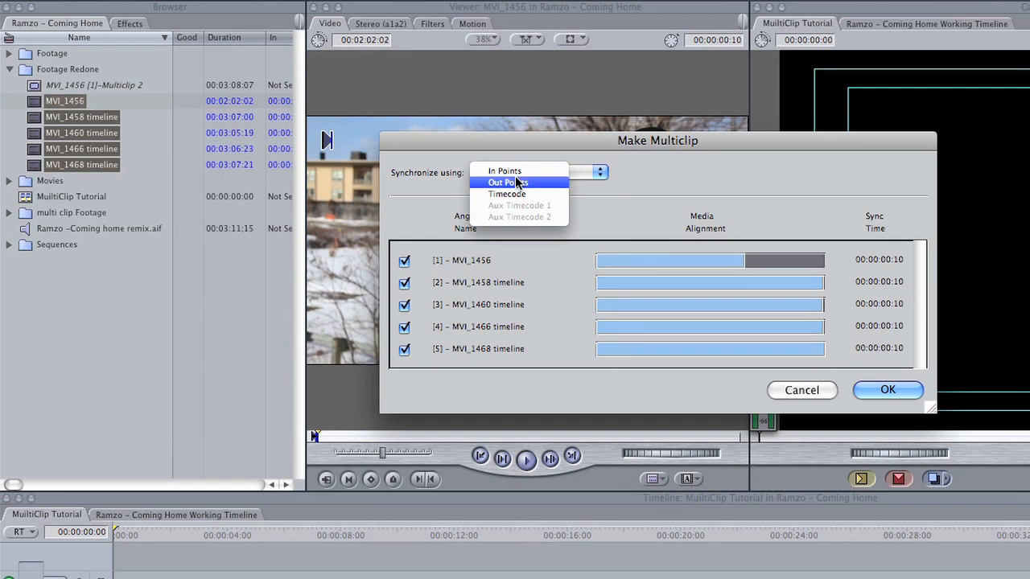
{"action": "left_click", "coordinate": [505, 170]}
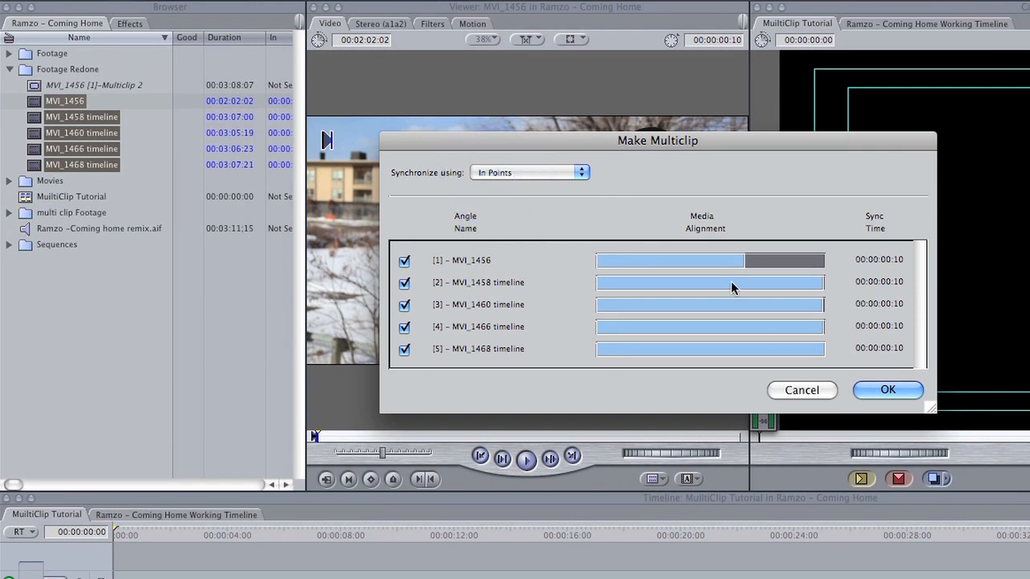
{"action": "left_click", "coordinate": [887, 389]}
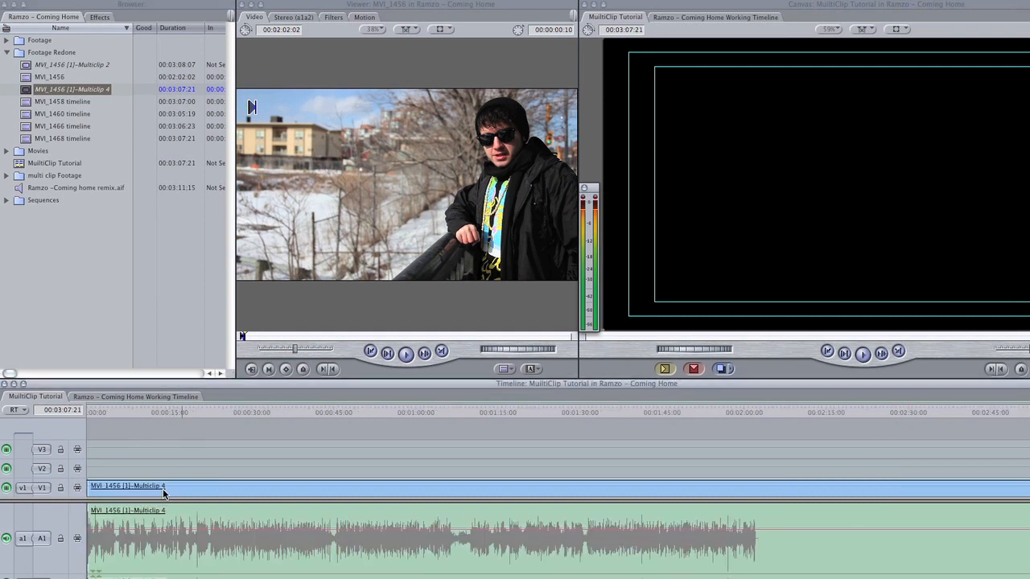
{"action": "mouse_move", "coordinate": [272, 497]}
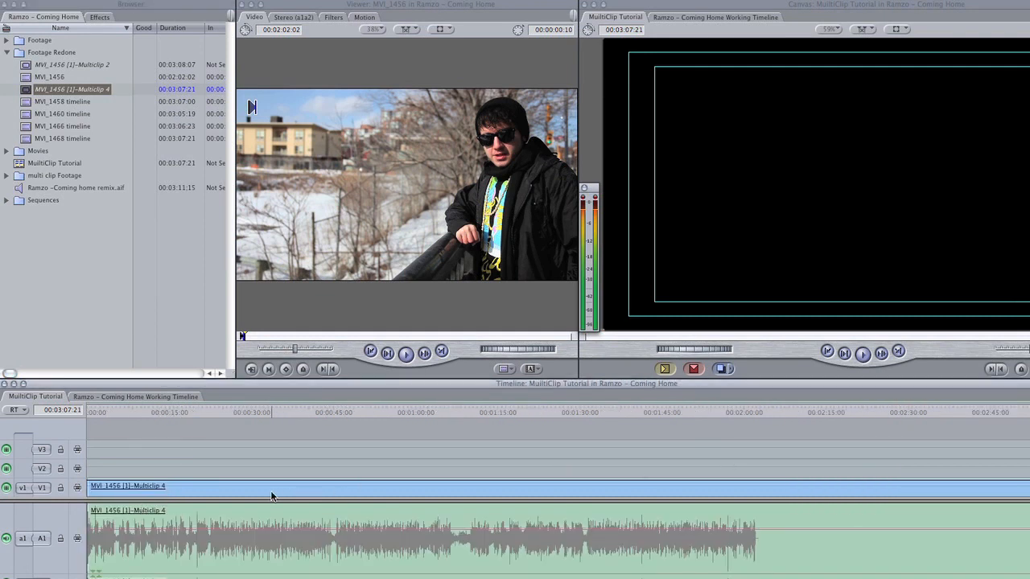